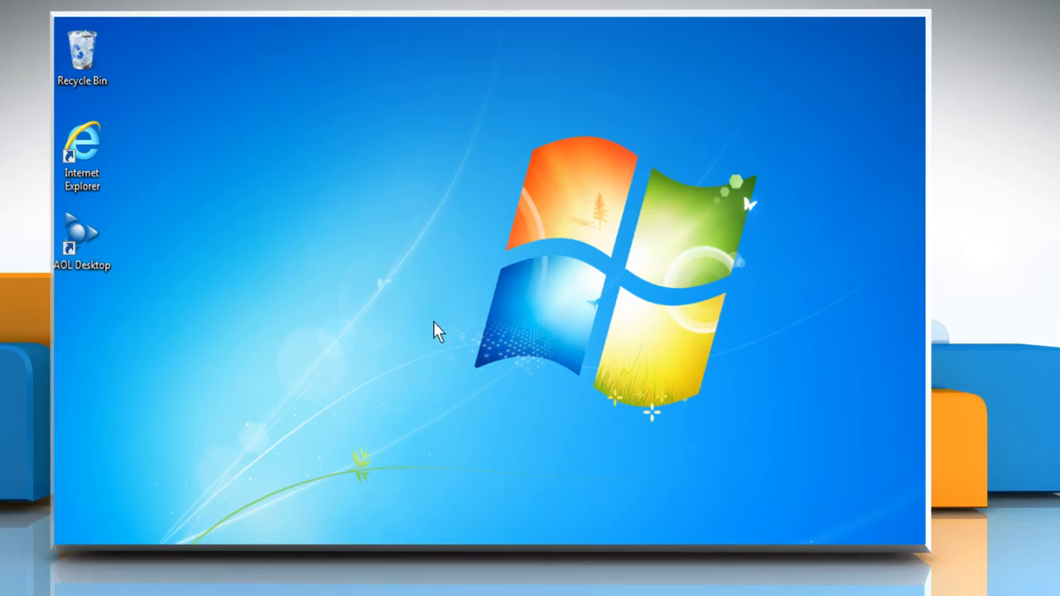
mouse_move(447, 371)
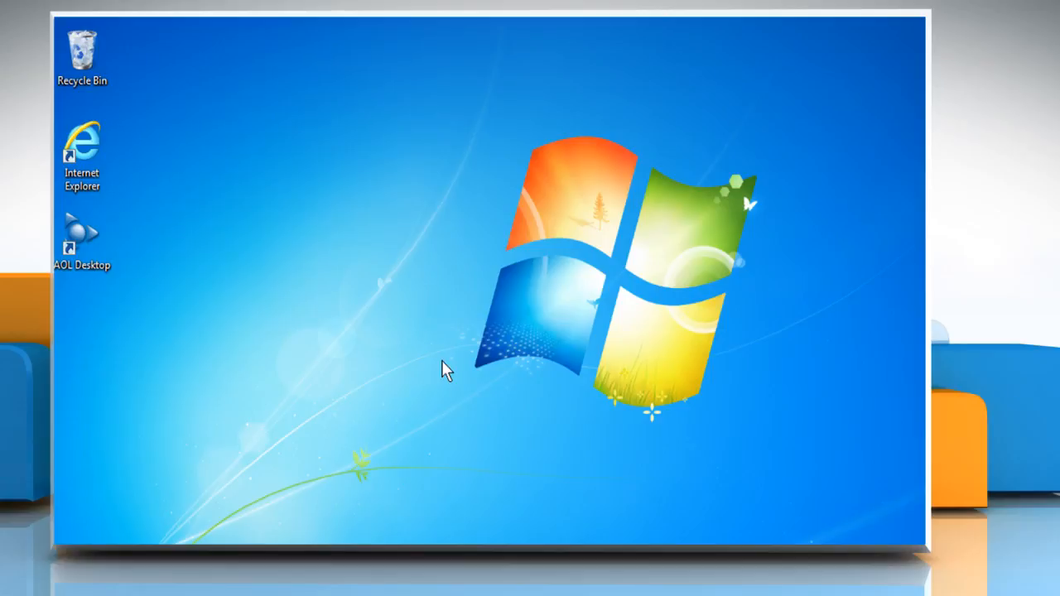
mouse_move(438, 331)
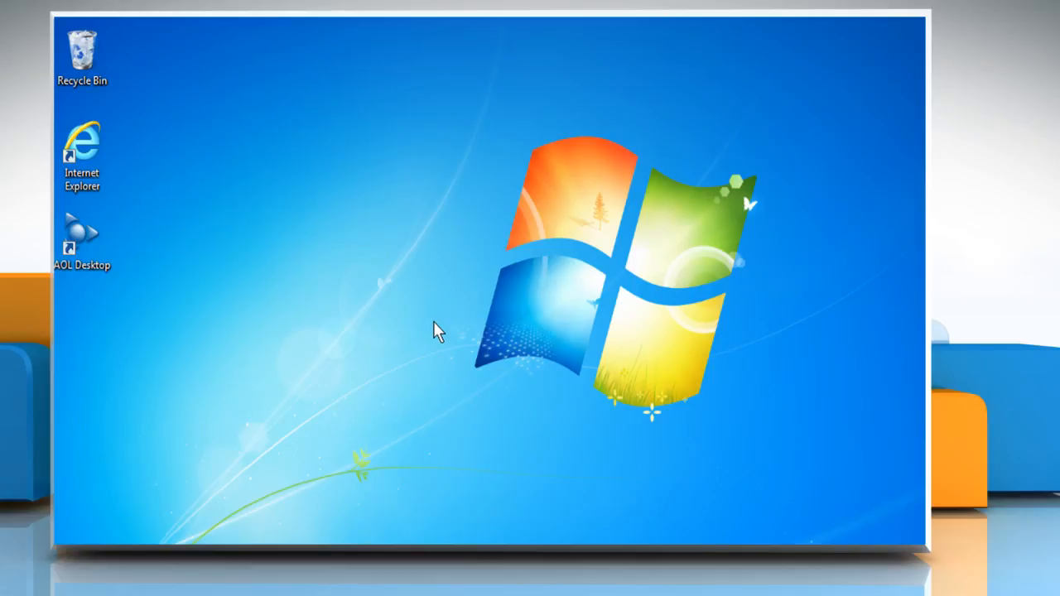
mouse_move(319, 314)
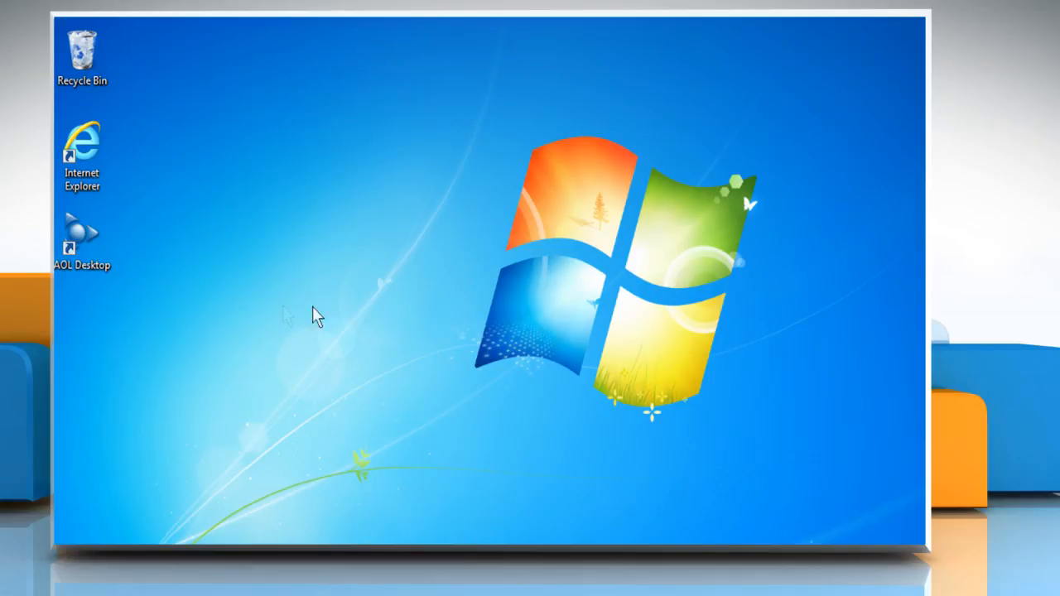
Launch AOL Desktop from its shortcut and sign in to the AOL account.
right_click(82, 236)
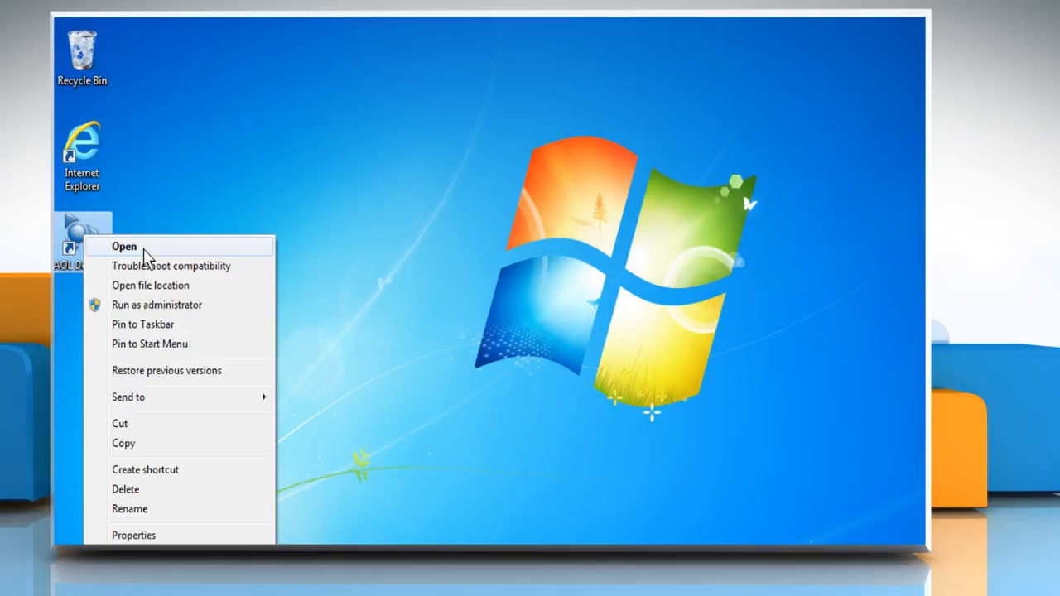
click(124, 246)
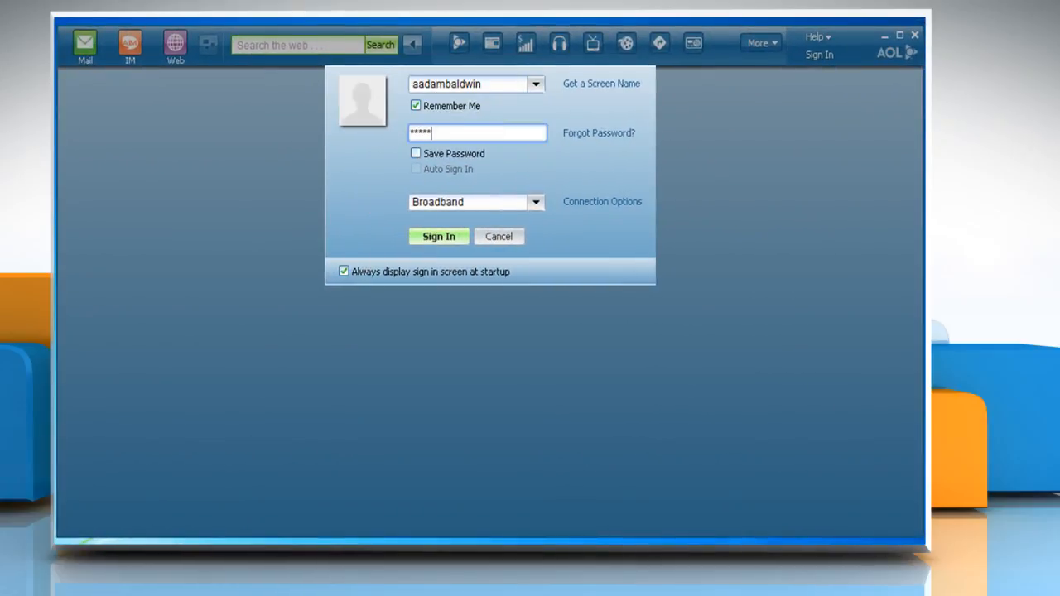
click(438, 236)
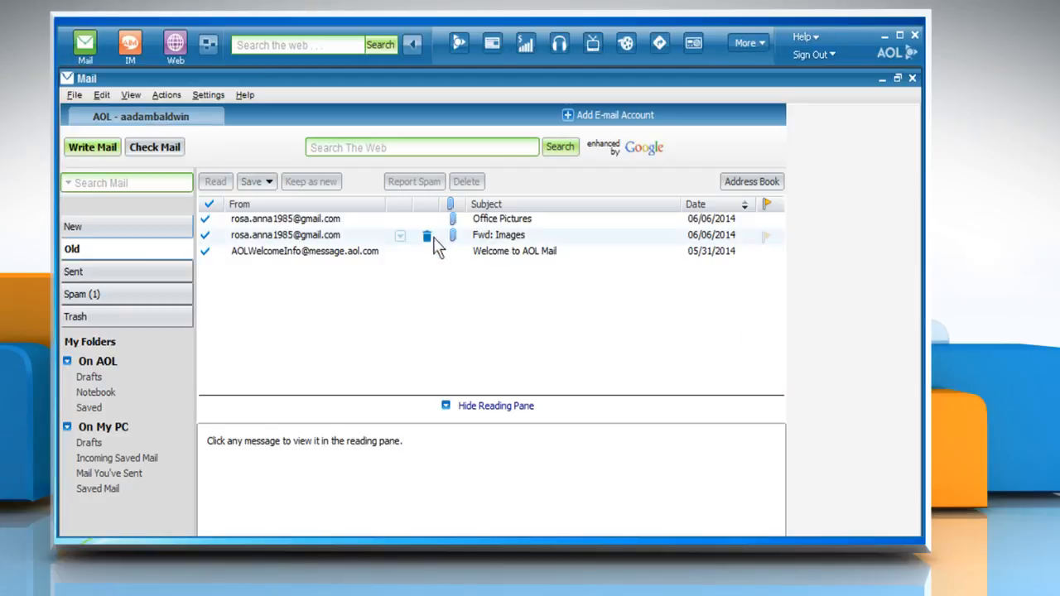
click(208, 95)
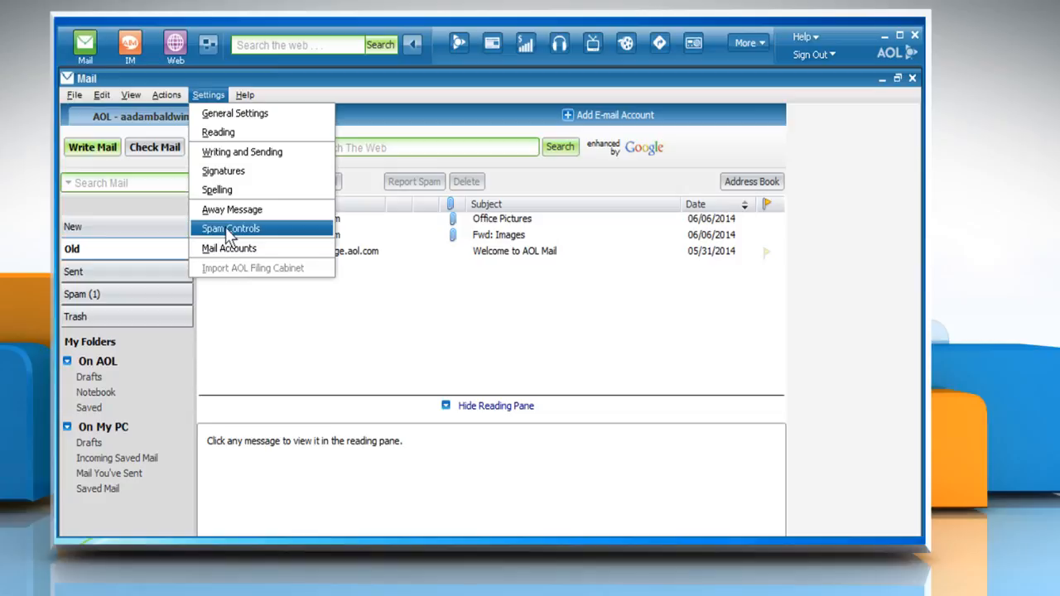
click(230, 228)
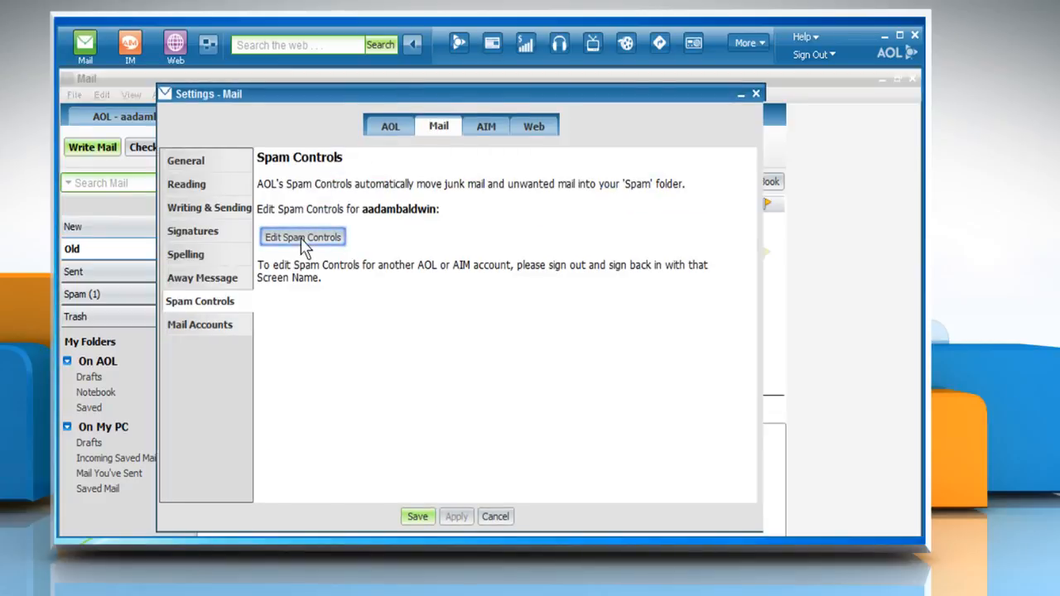
click(302, 237)
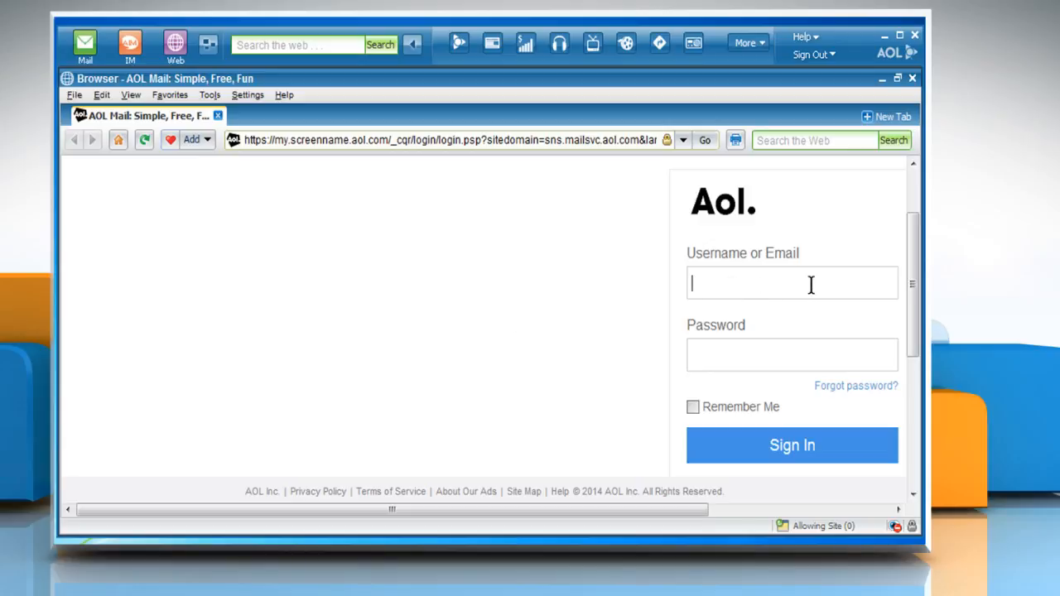
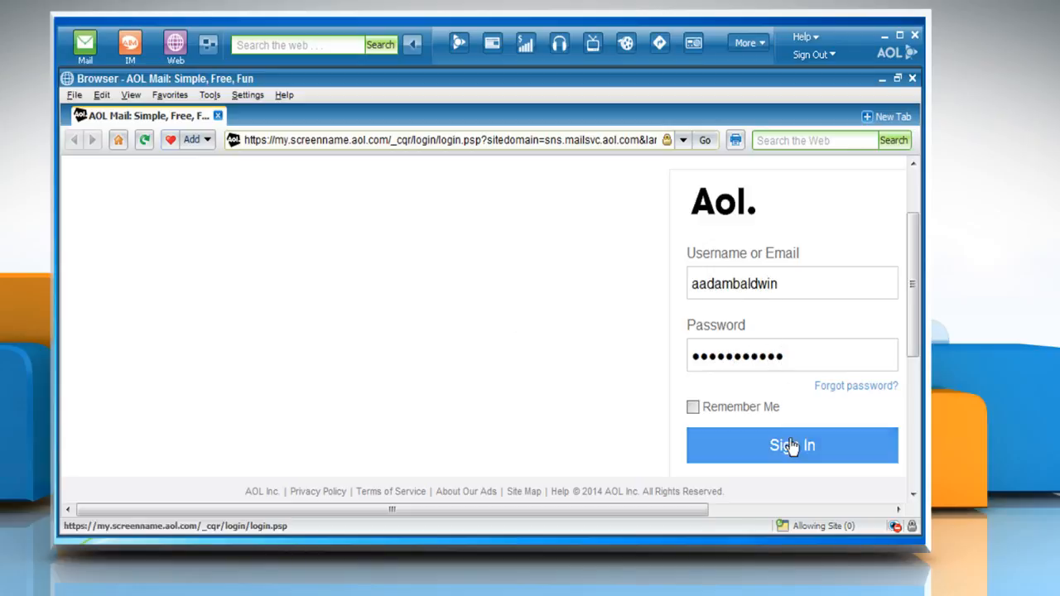
click(792, 444)
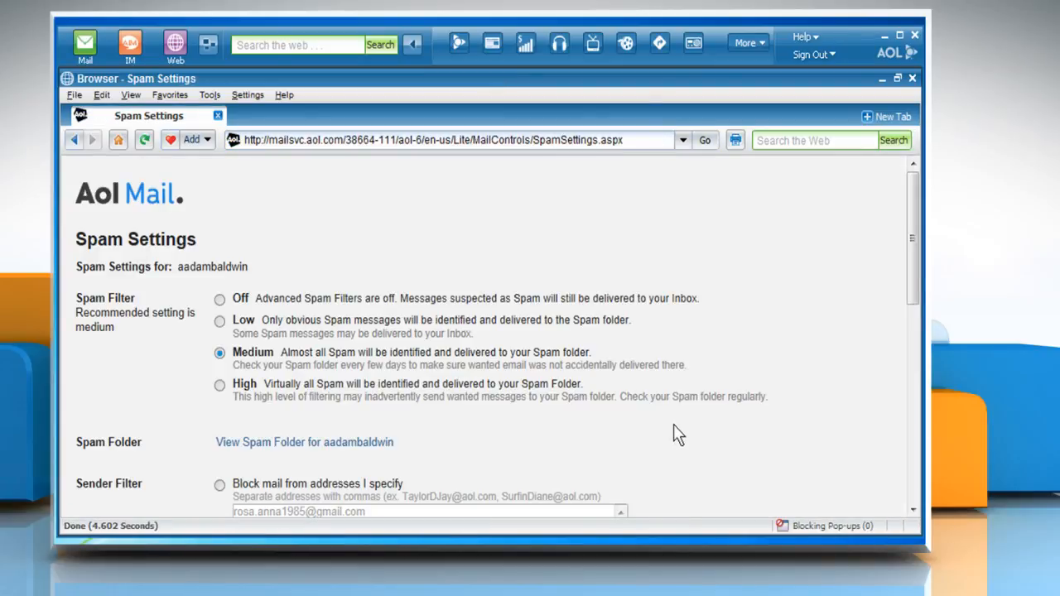
mouse_move(368, 356)
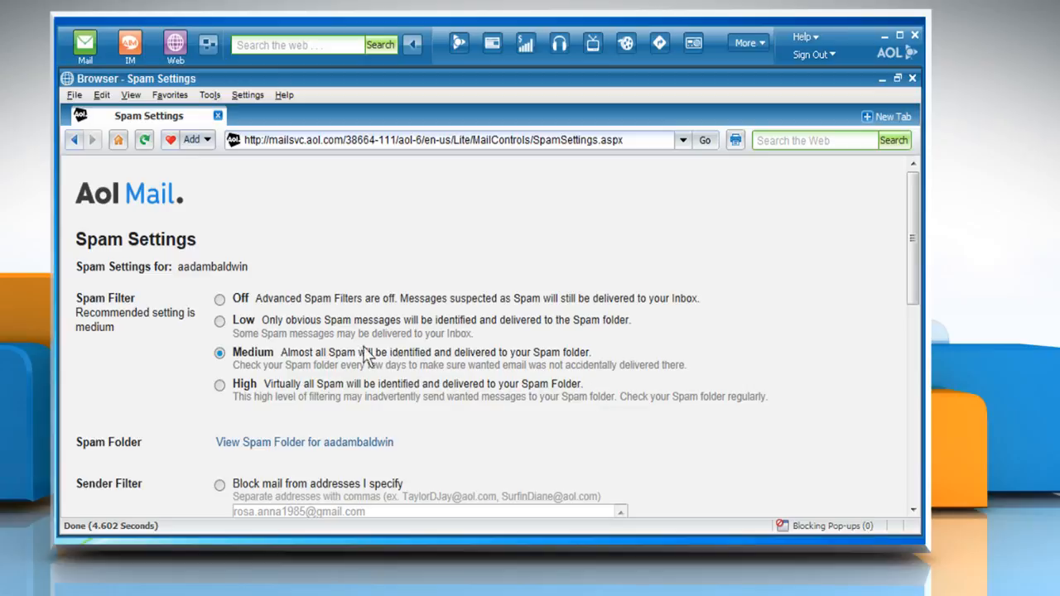
mouse_move(91, 301)
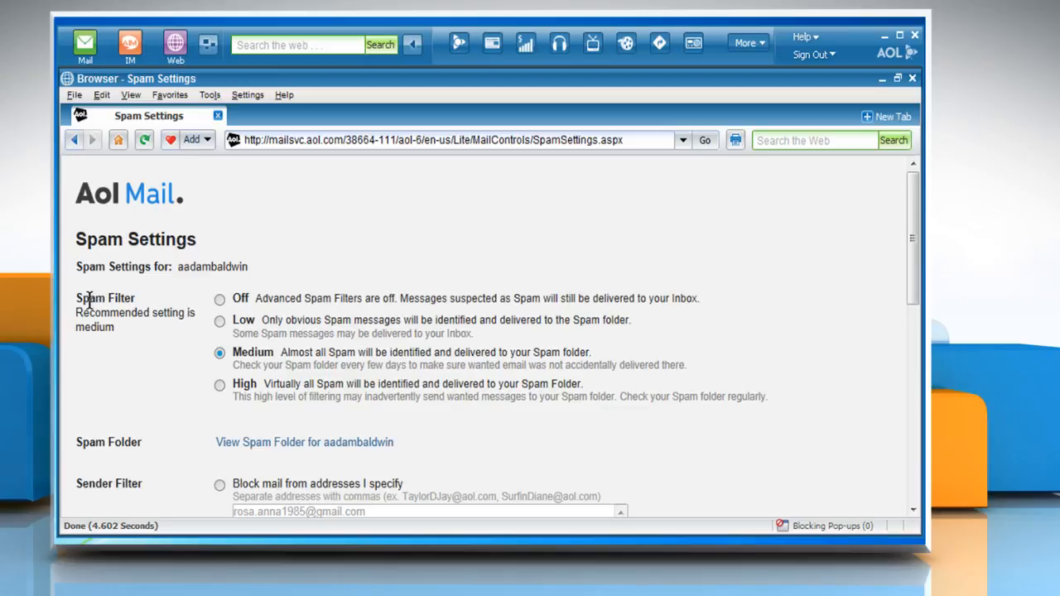
mouse_move(147, 318)
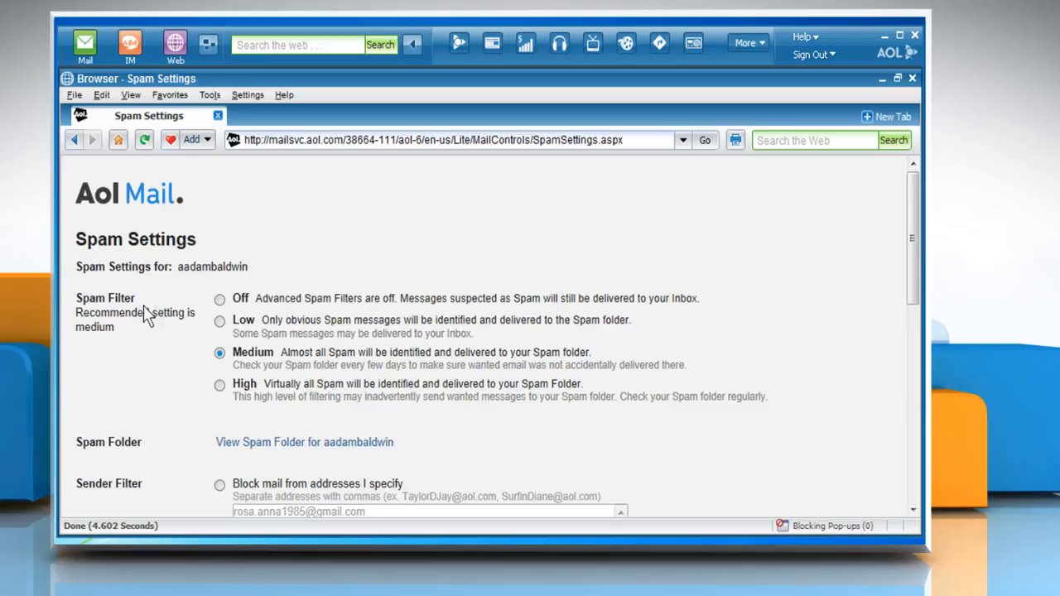
mouse_move(221, 300)
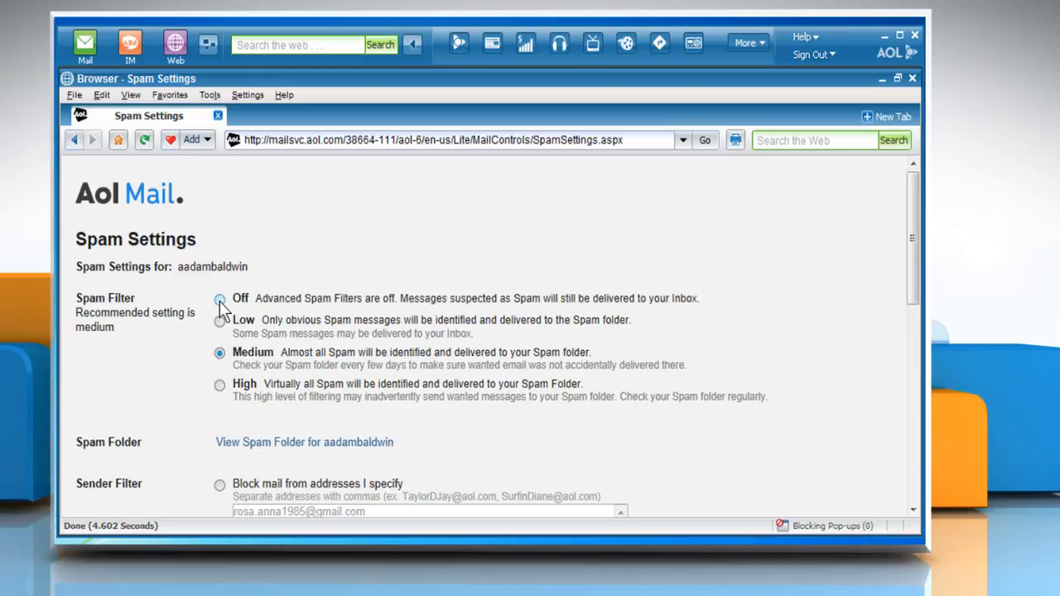
Cycle the spam filter through Off, Low and Medium, leaving it set to High.
click(219, 299)
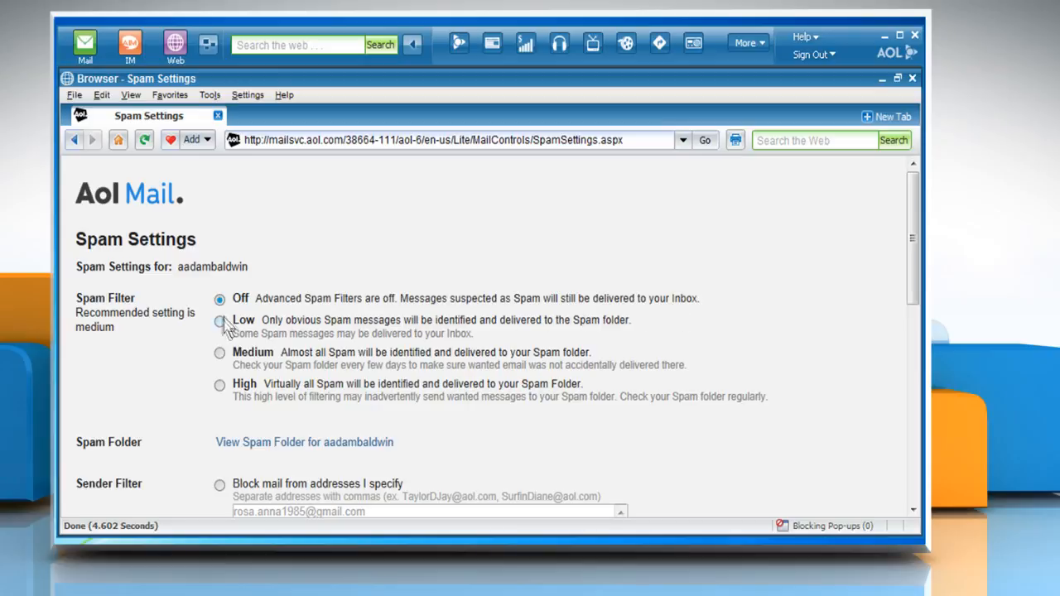
click(219, 320)
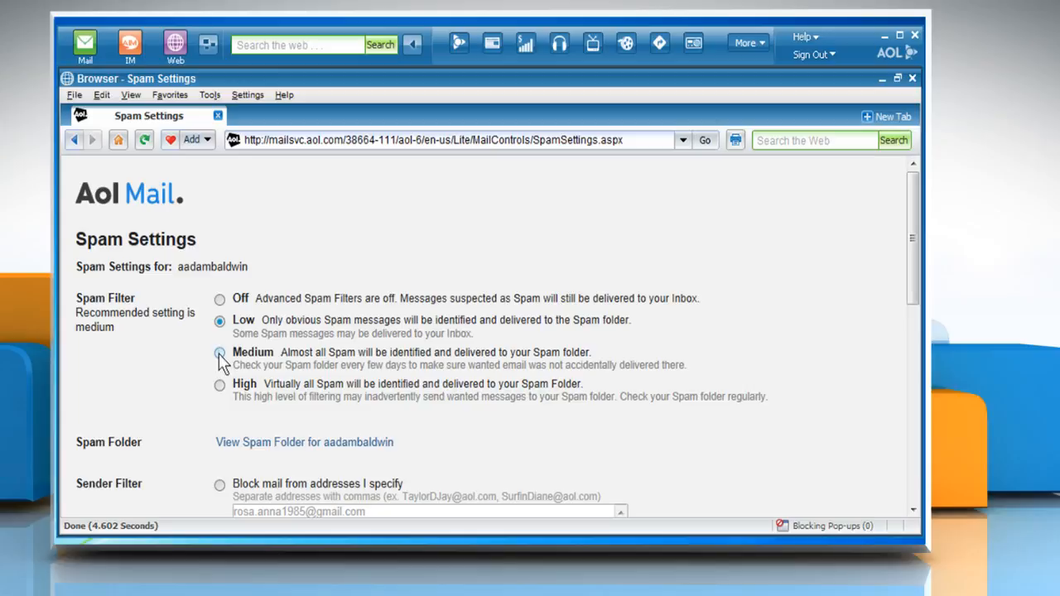
click(220, 353)
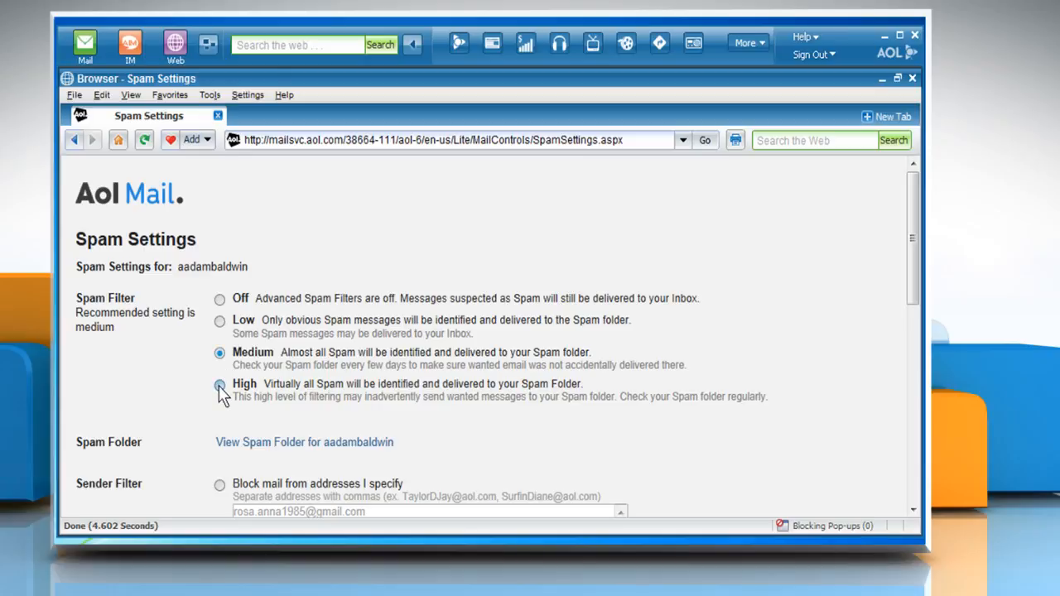
click(220, 385)
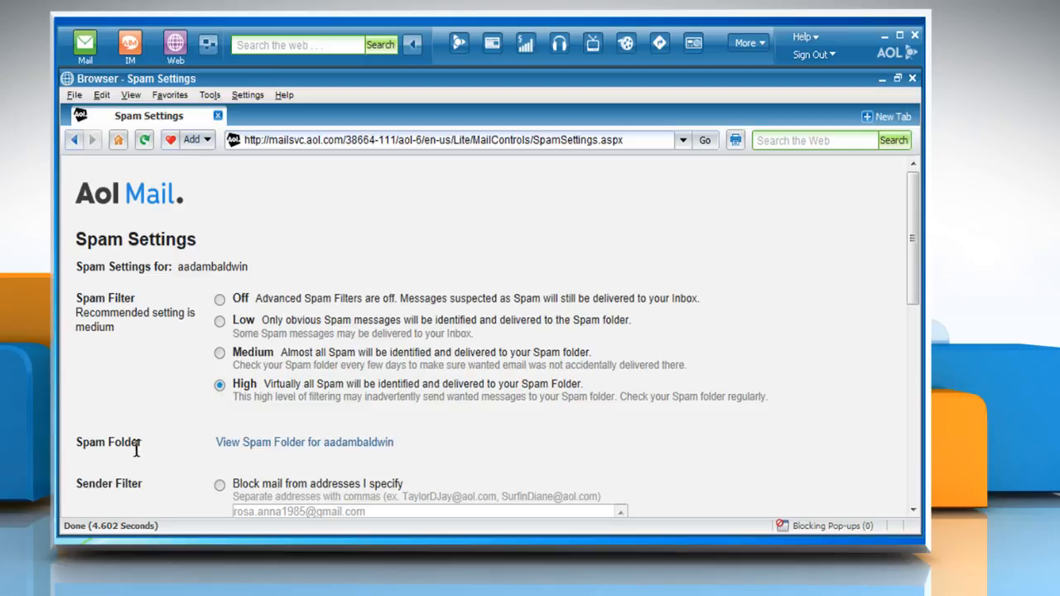
mouse_move(303, 446)
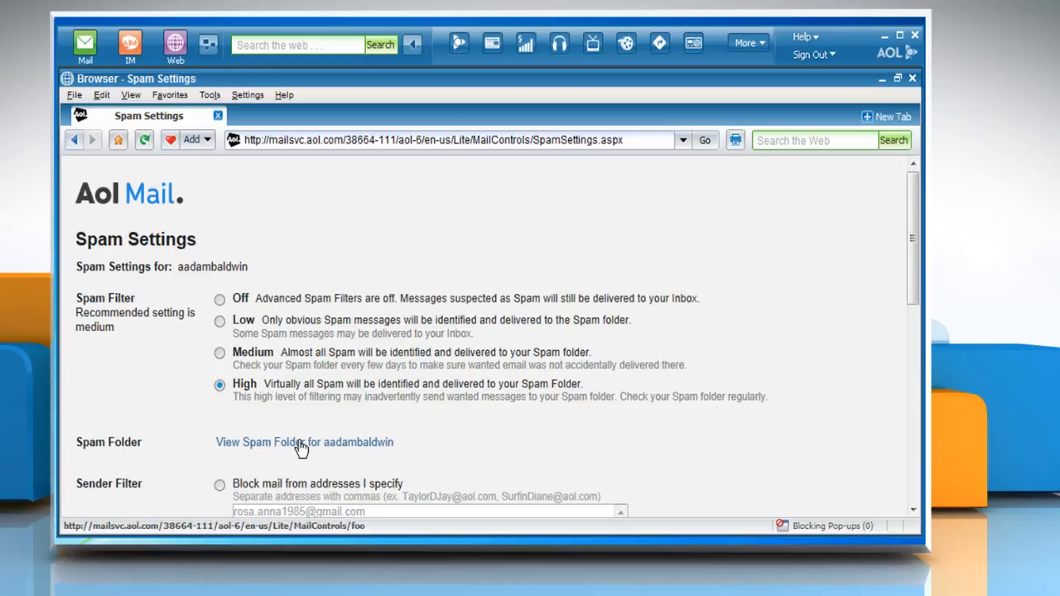
click(304, 442)
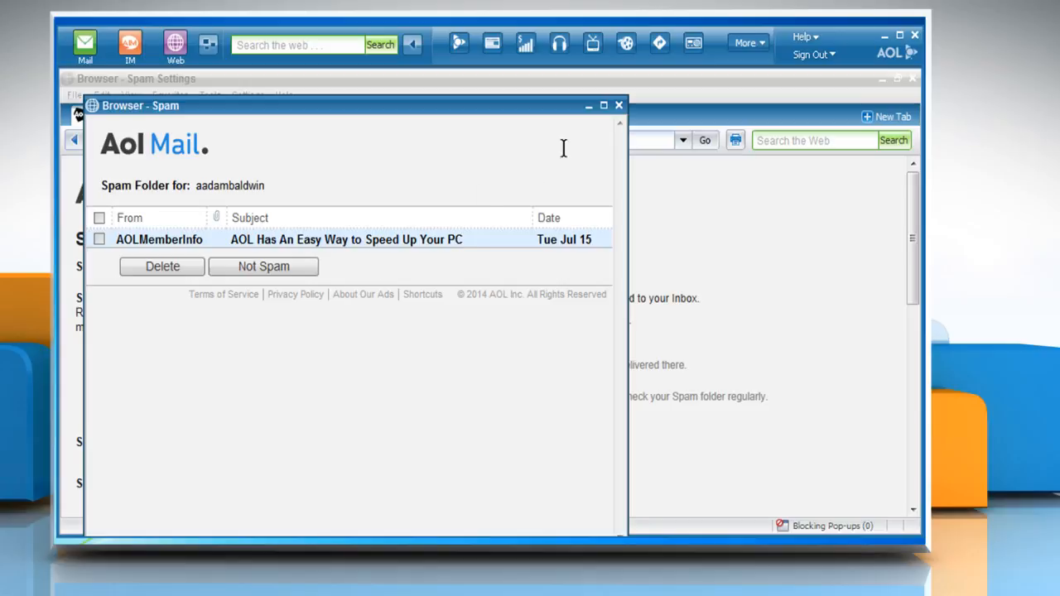
click(618, 105)
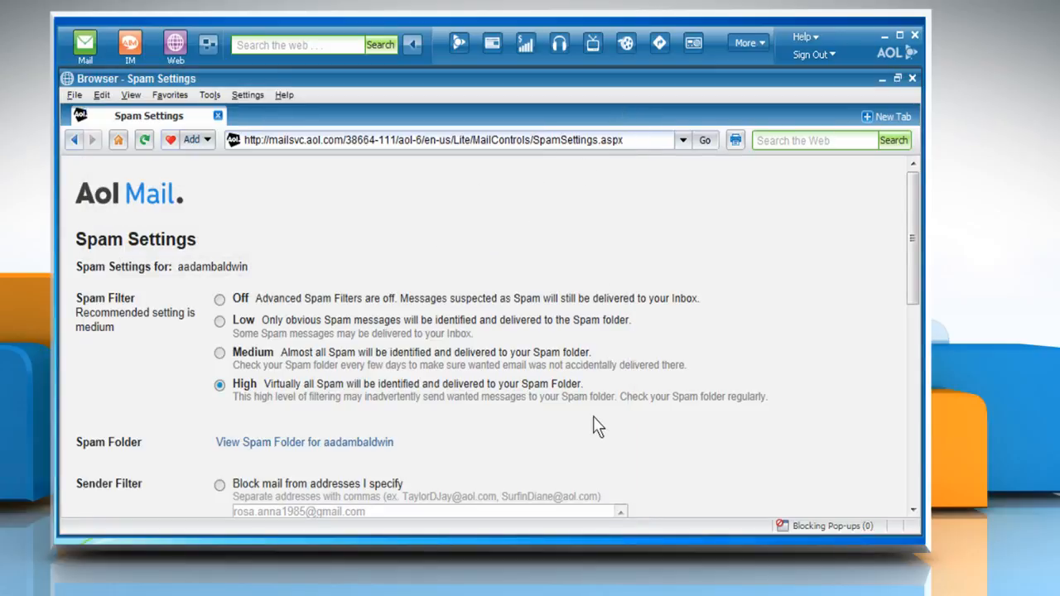
Cycle the sender filter through all senders, aol.com users only and people I know.
scroll(down, 3)
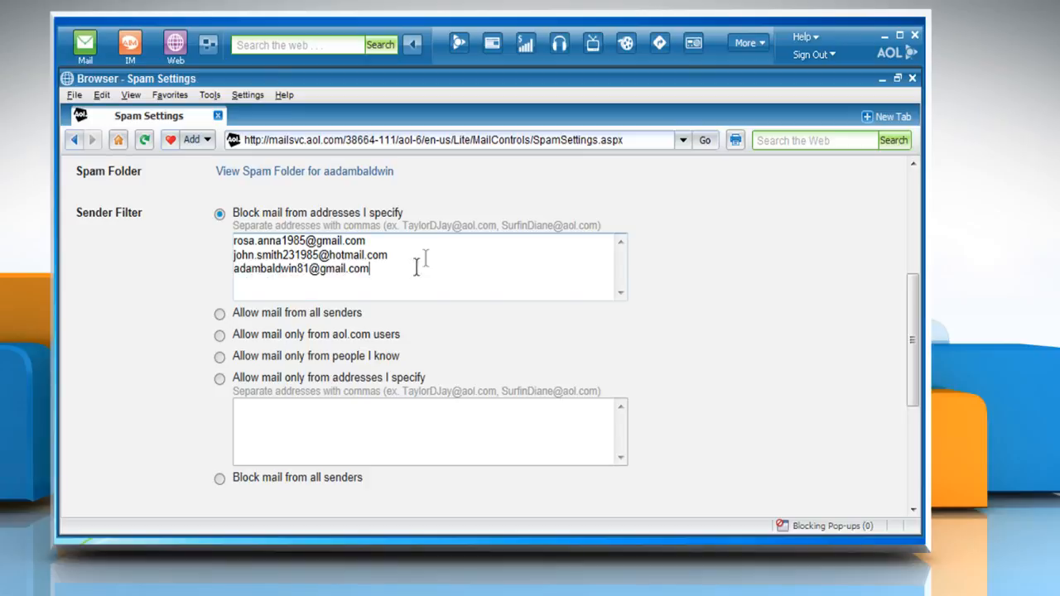
mouse_move(308, 316)
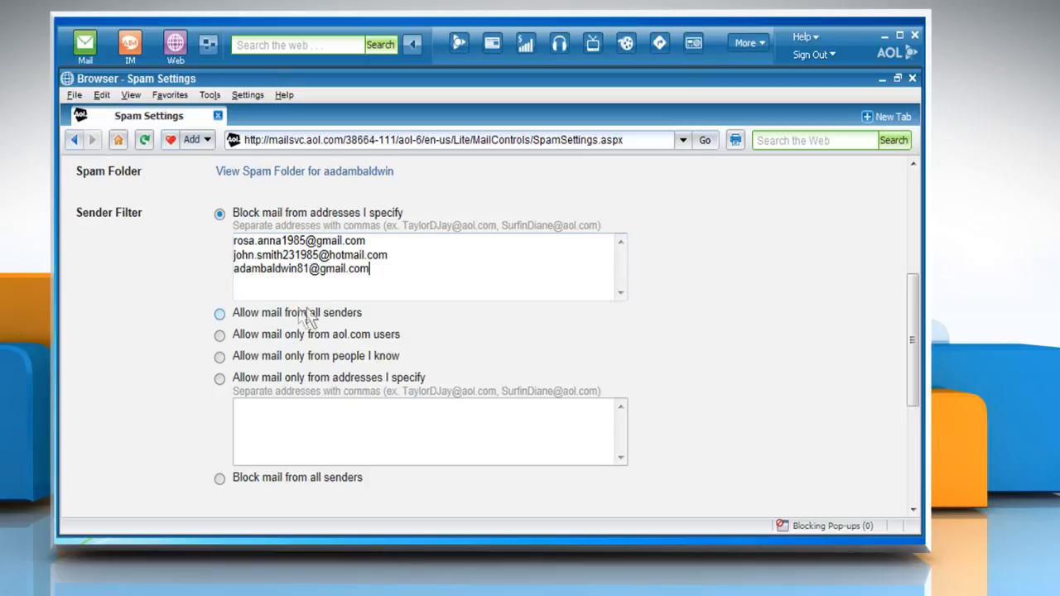
click(220, 313)
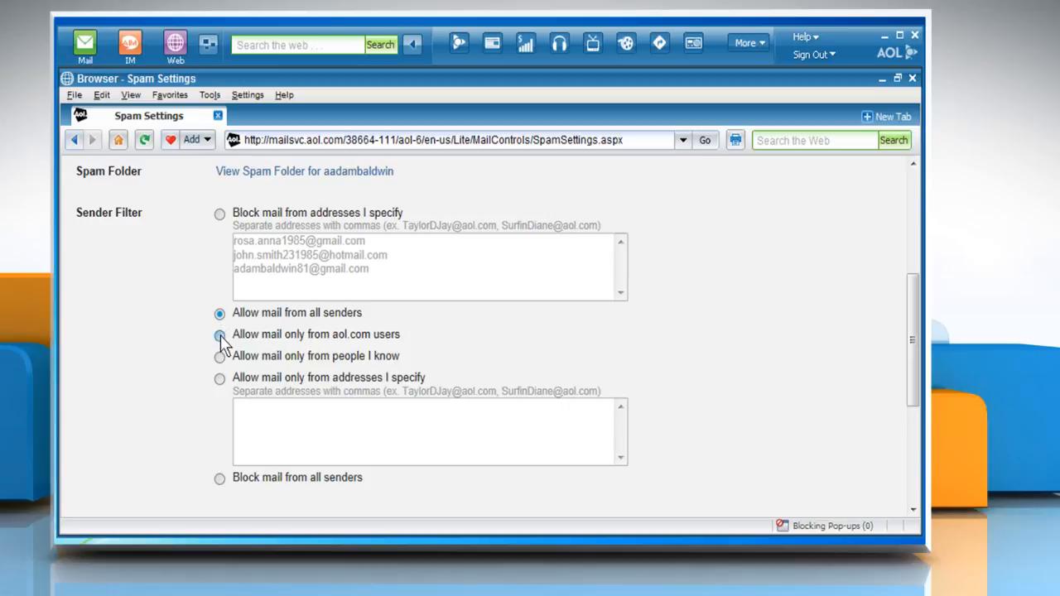
click(219, 334)
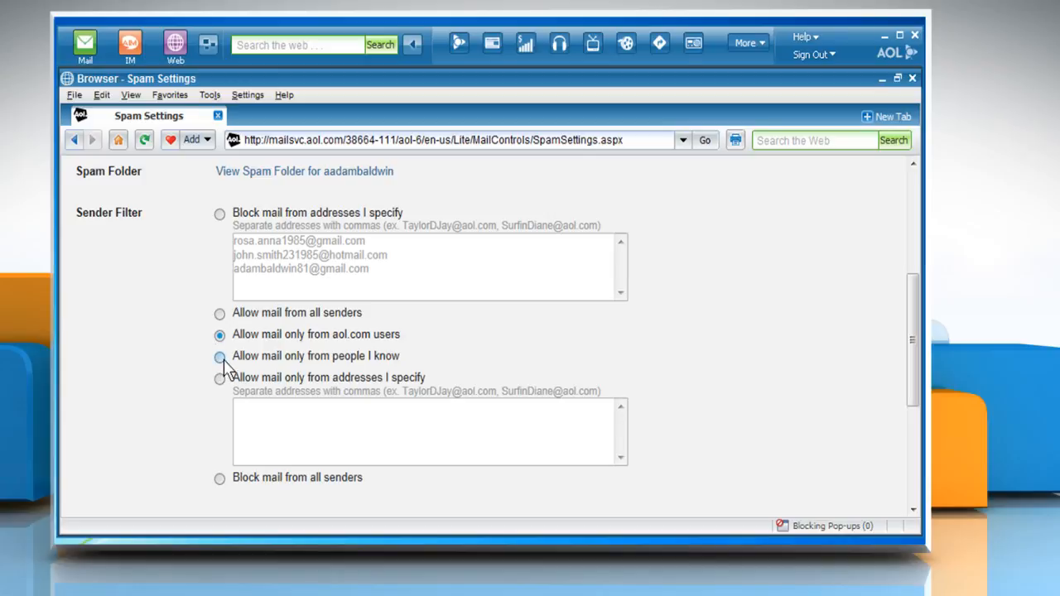
click(219, 355)
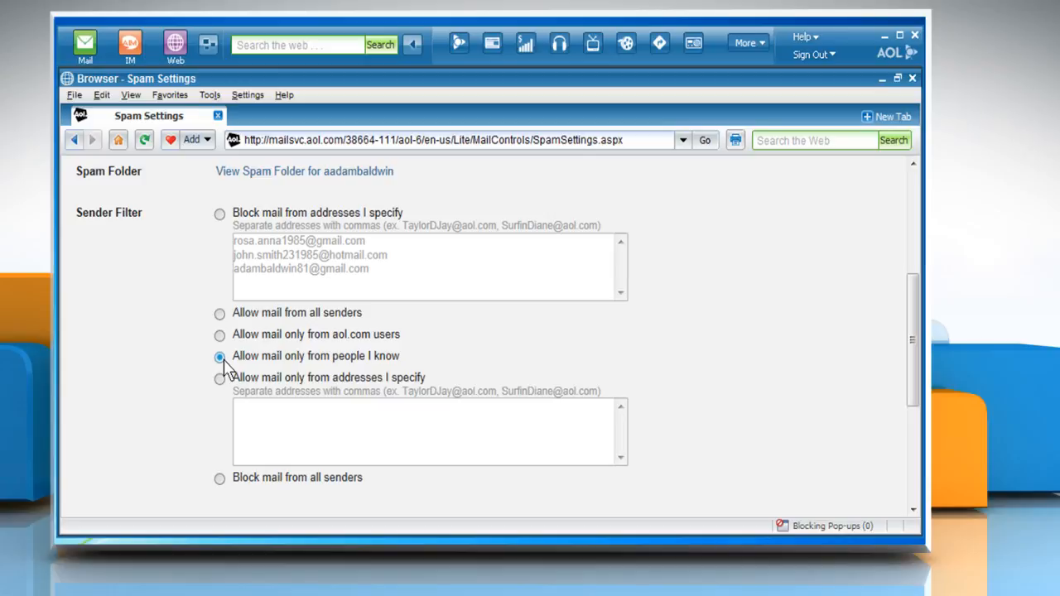
click(220, 378)
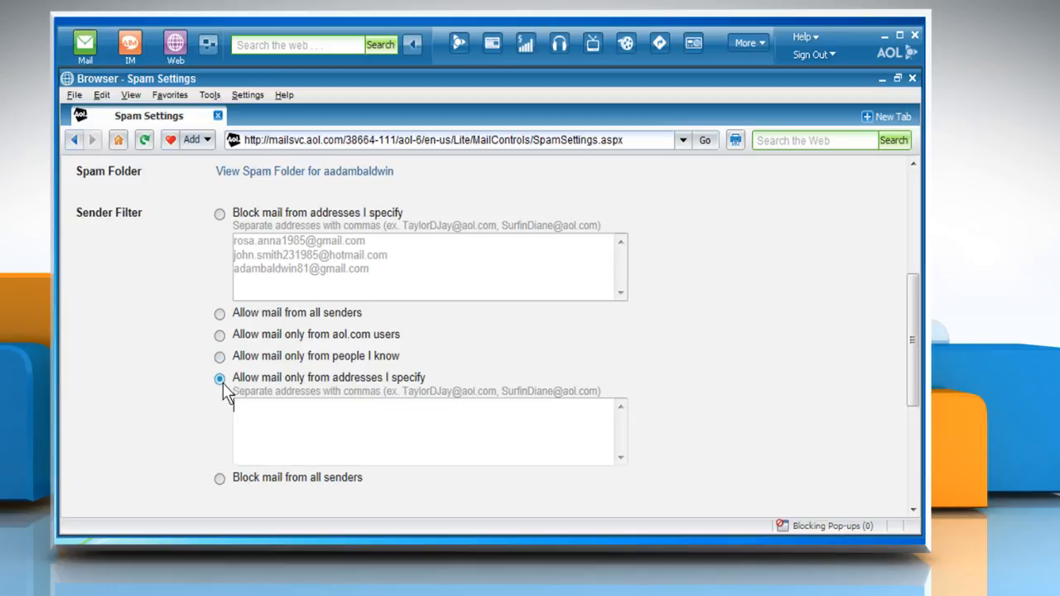
text(an)
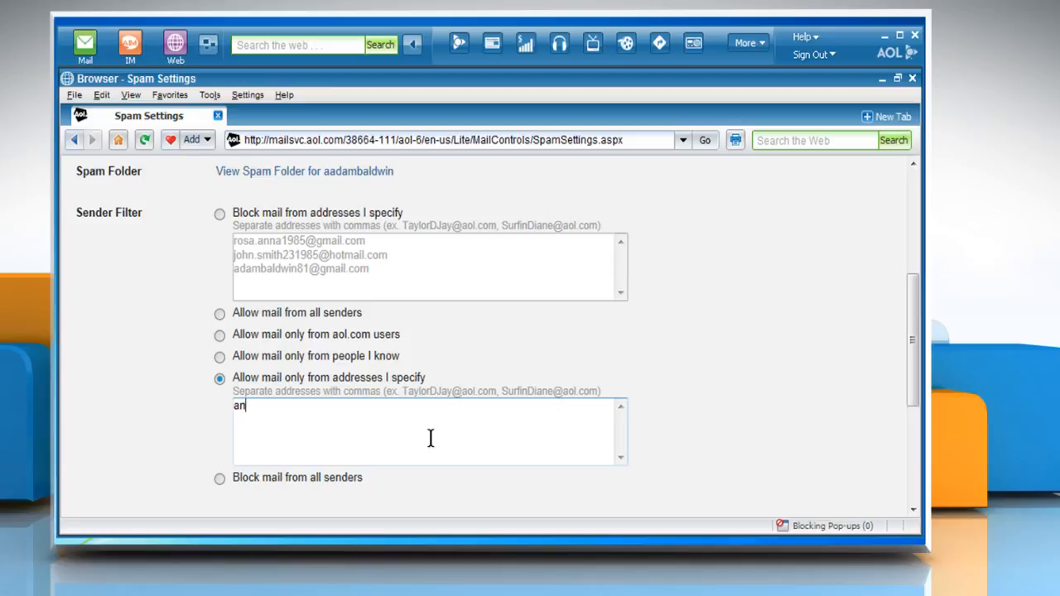
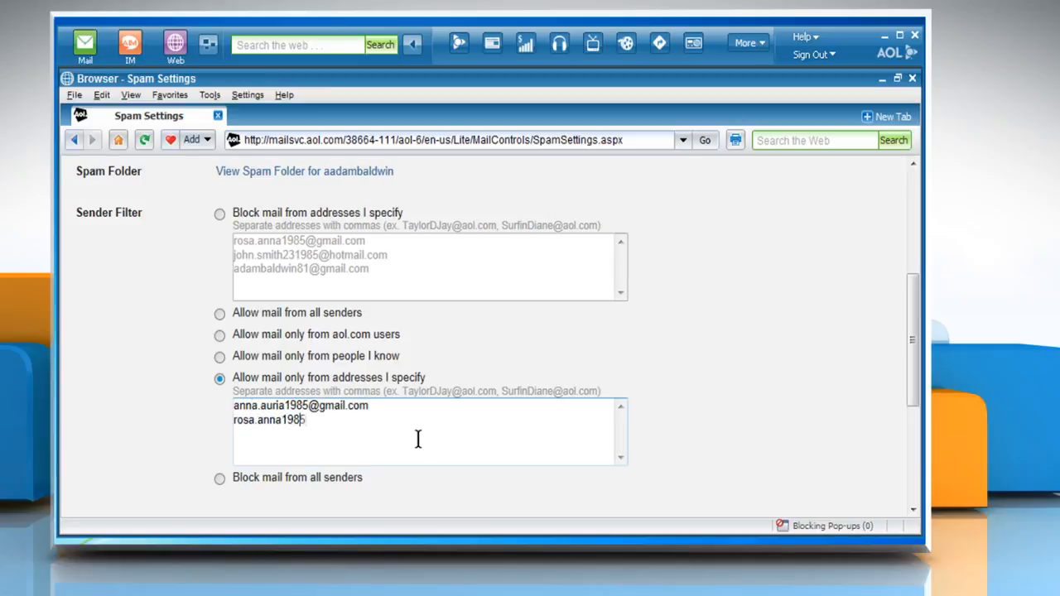
text(@gmail.com)
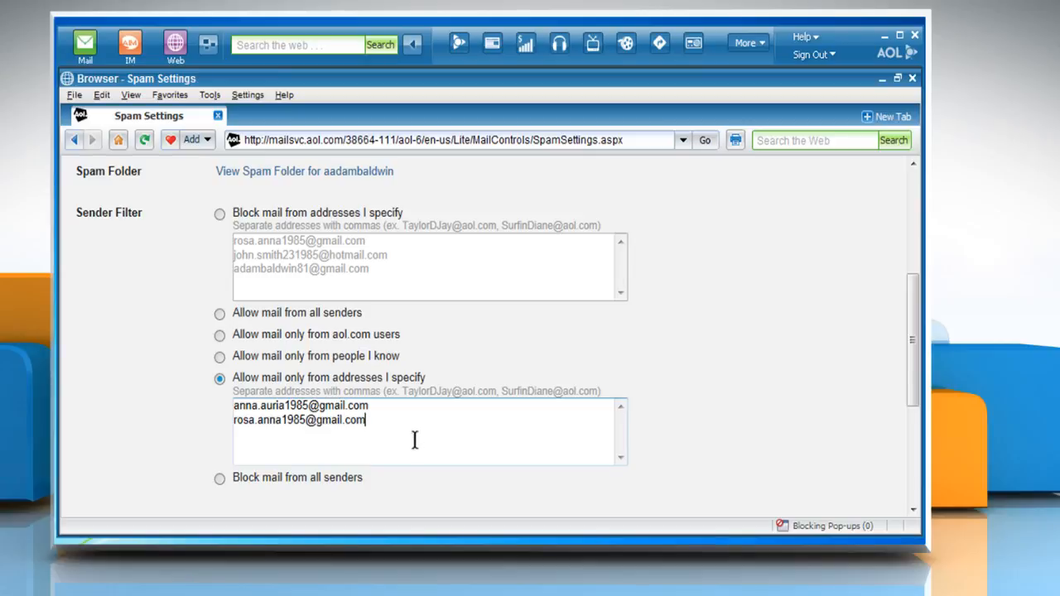
click(219, 478)
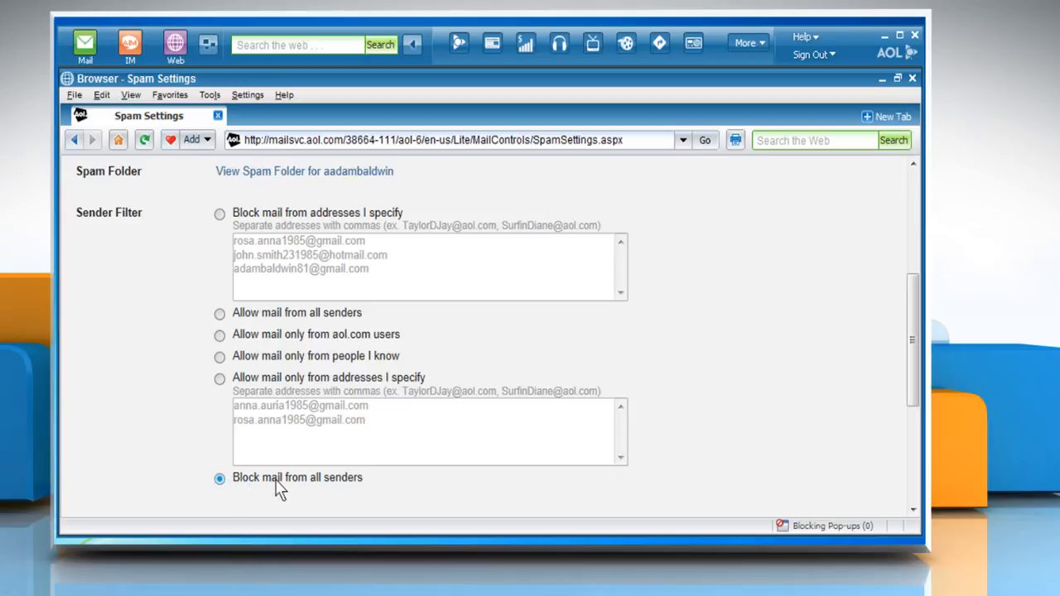
Enable blocking of mail containing pictures or files in the Content Filter.
scroll(down, 3)
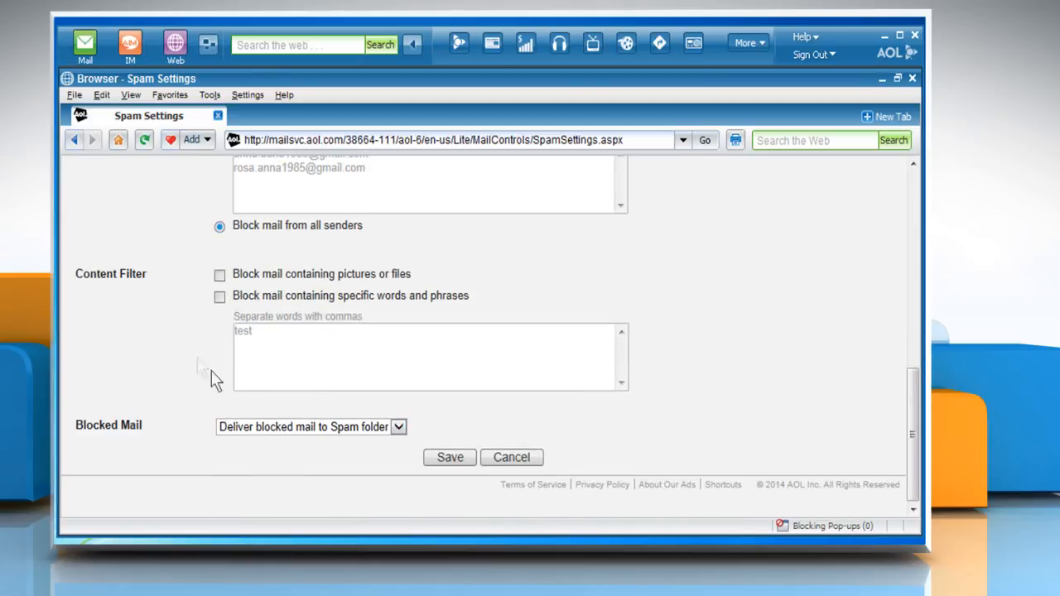
mouse_move(137, 281)
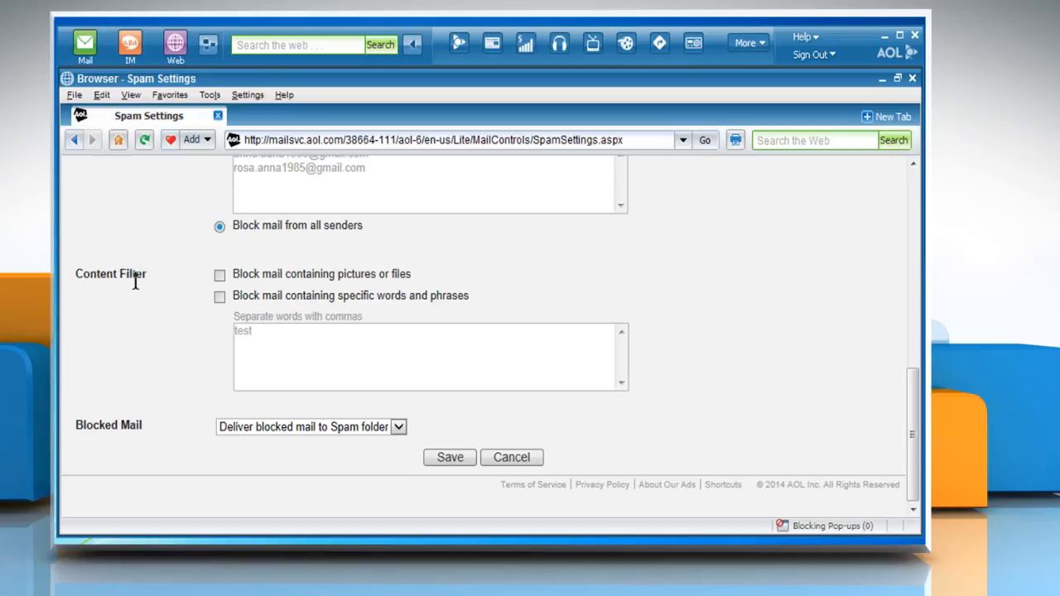
mouse_move(151, 289)
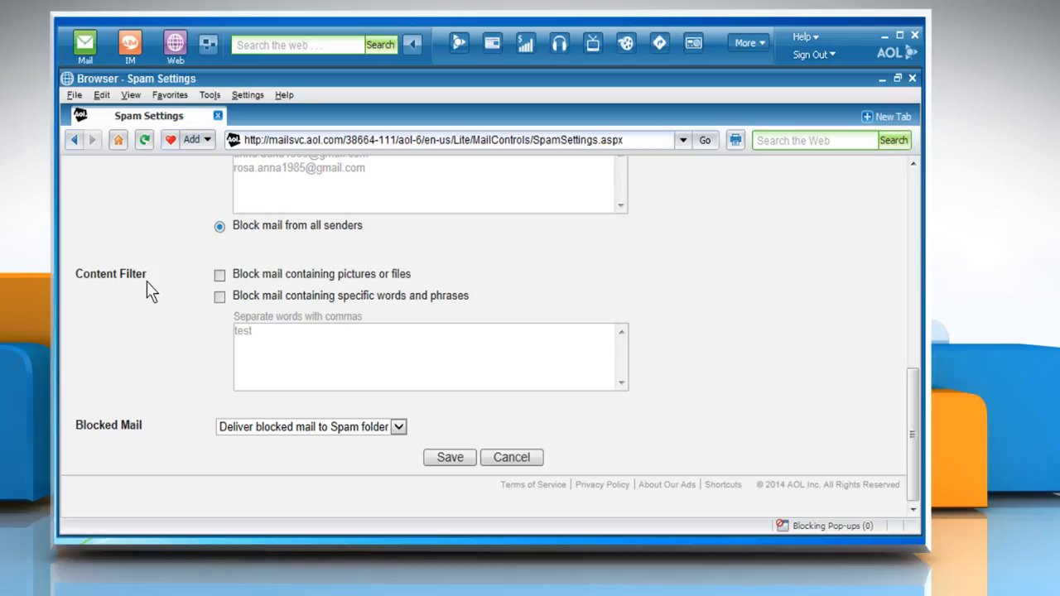
click(220, 274)
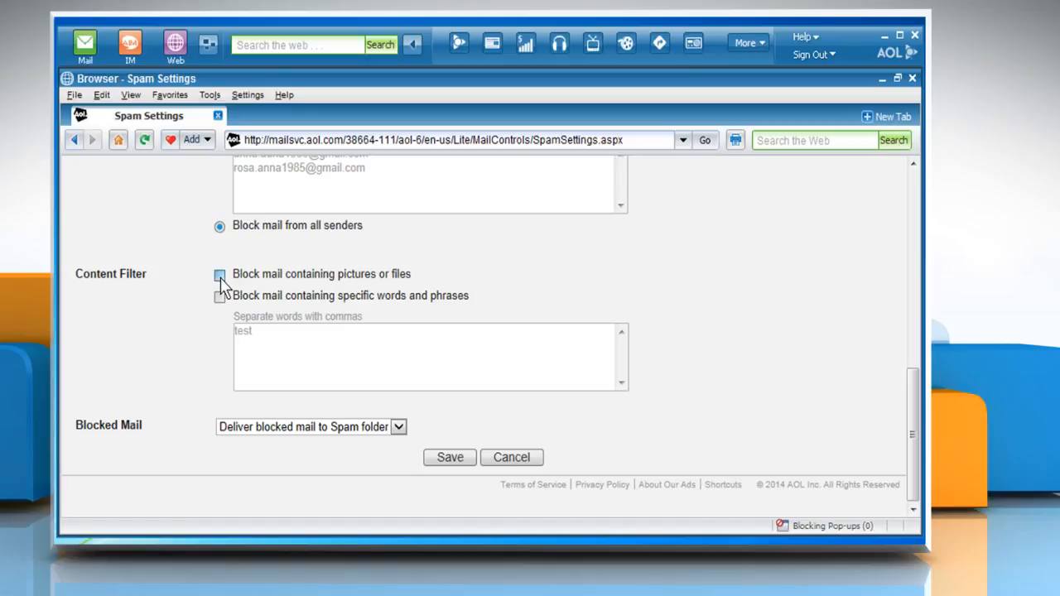
click(220, 274)
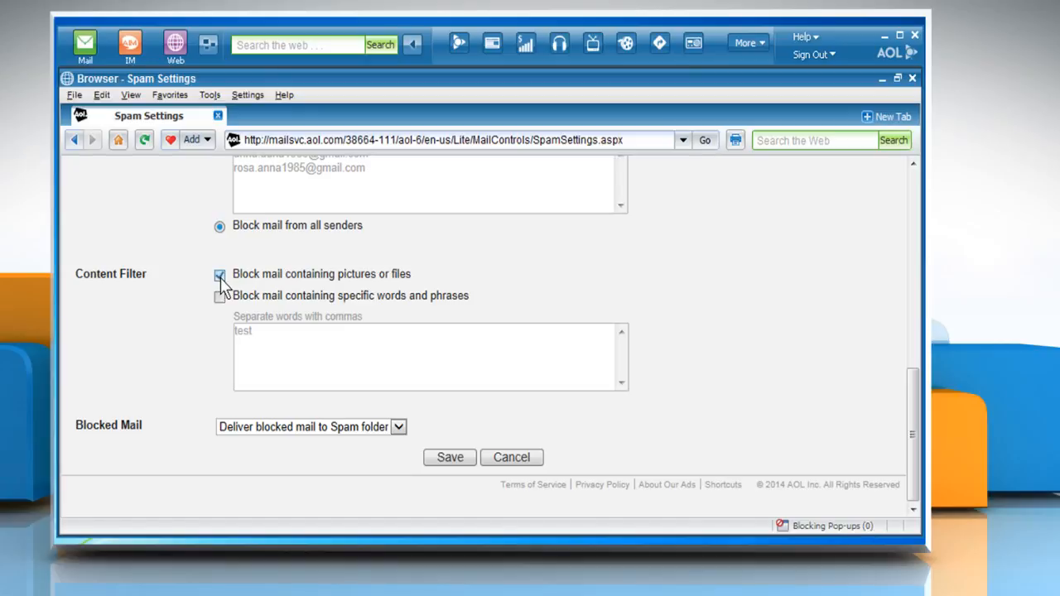
click(219, 274)
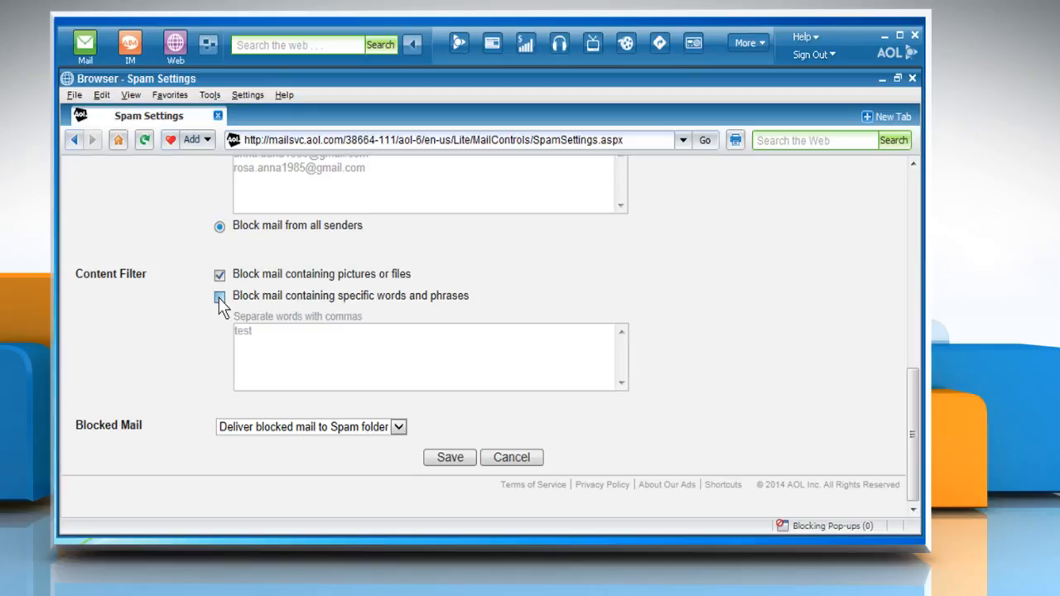
Block mail containing specific words, setting the word list to 'Party, Weekend'.
click(220, 296)
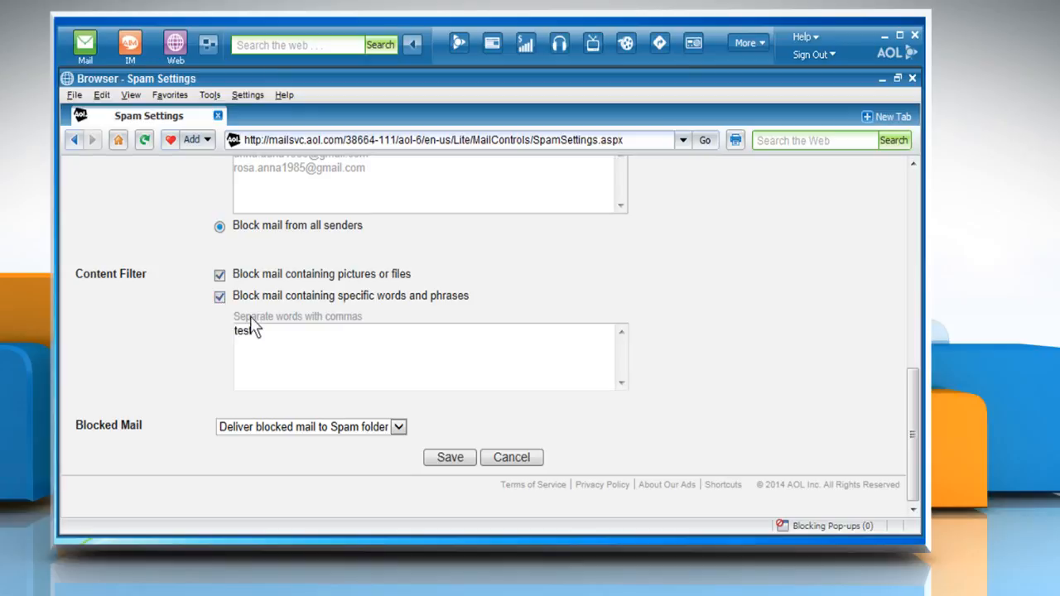
text(Party)
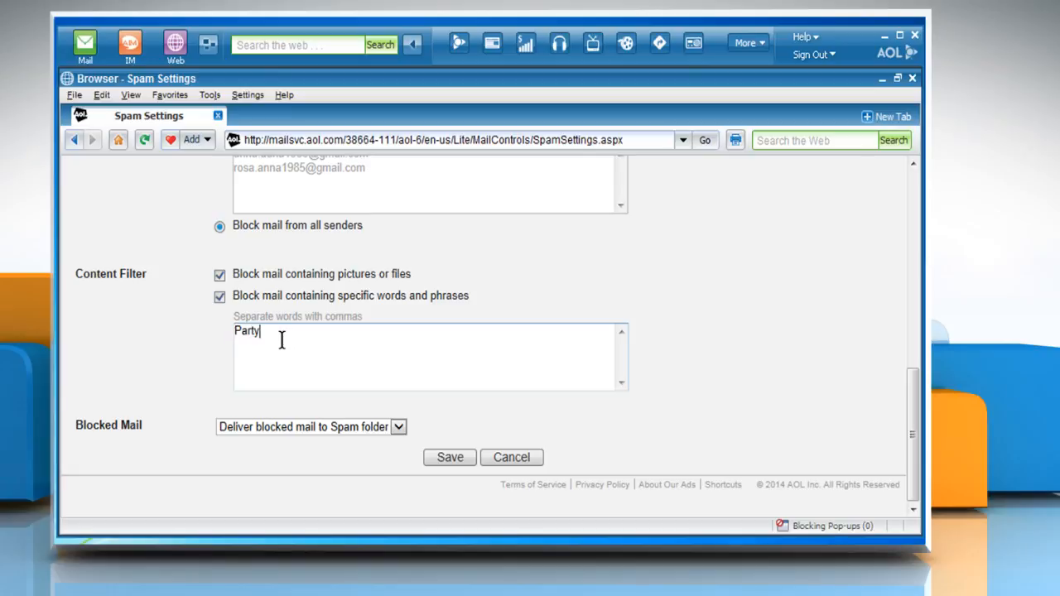
text(, Week)
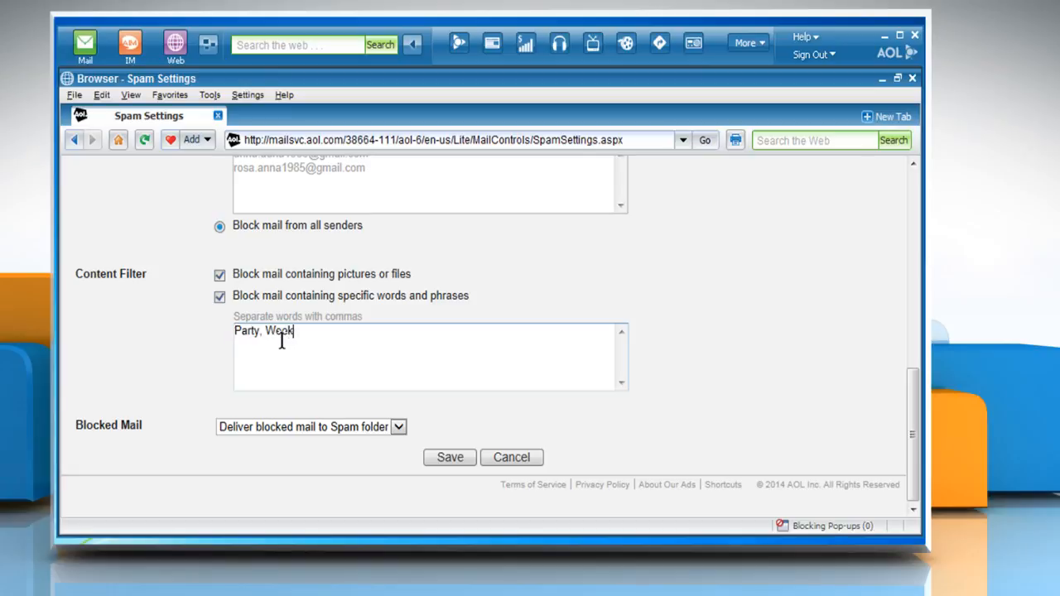
text(end)
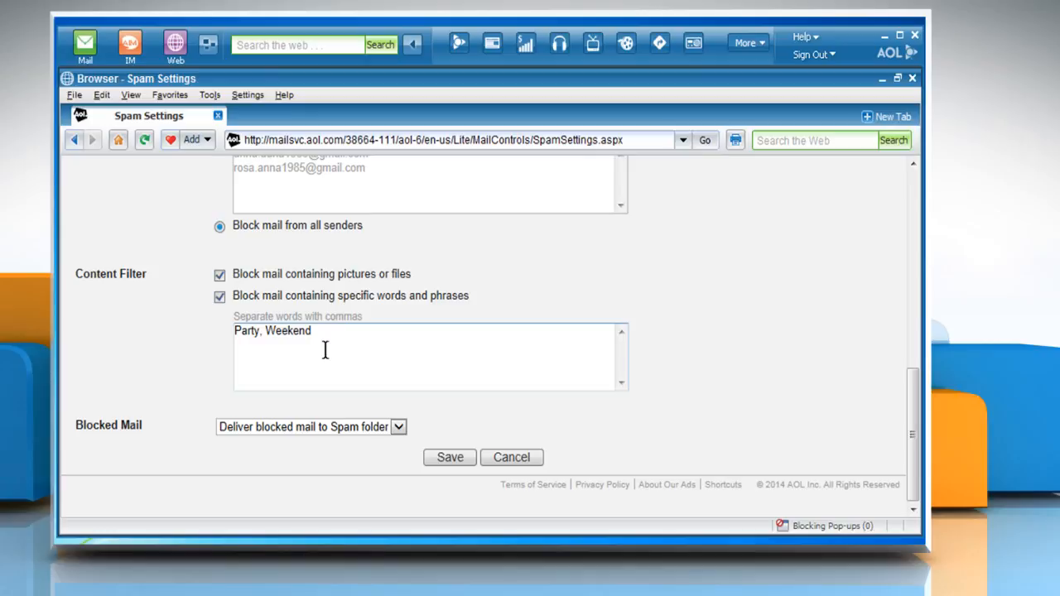
mouse_move(319, 354)
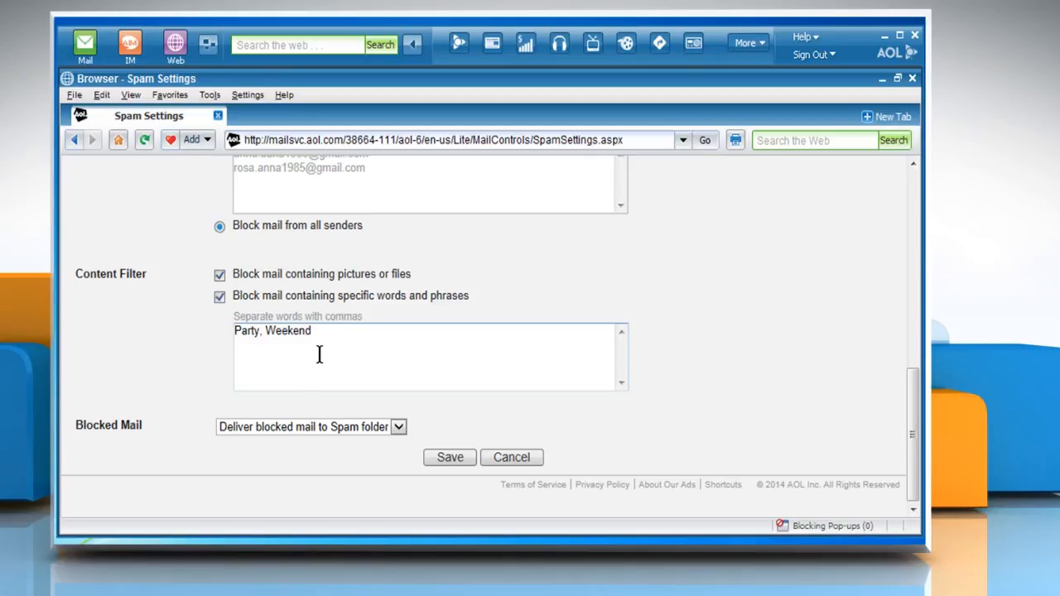
mouse_move(152, 436)
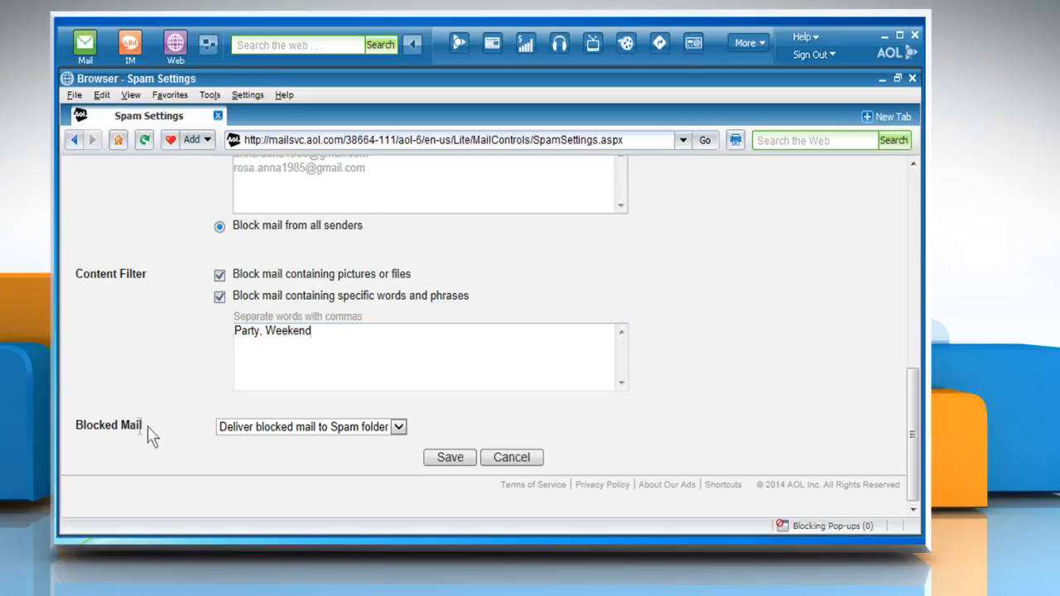
click(398, 426)
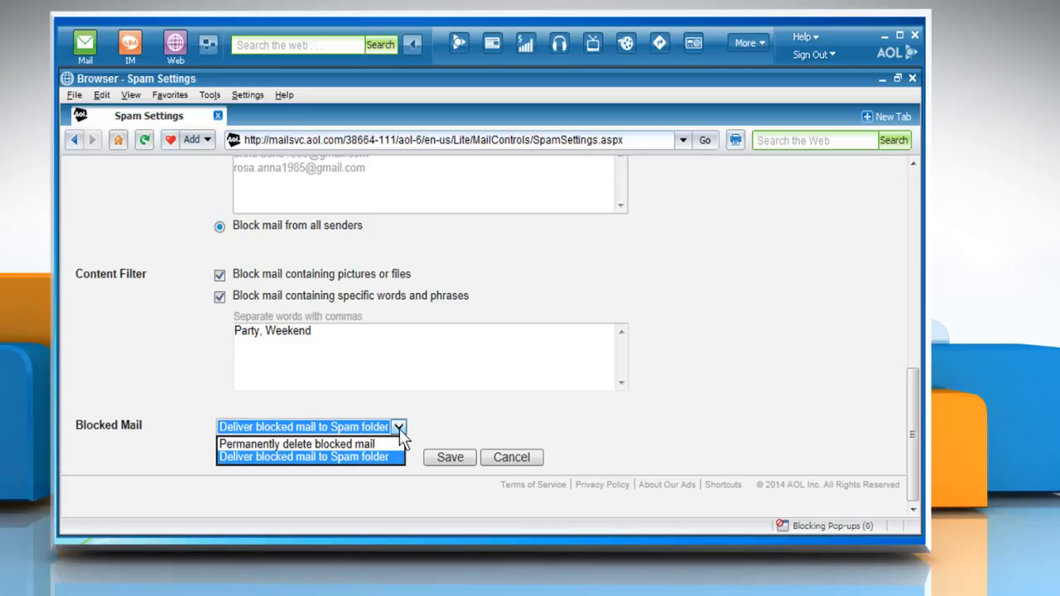
mouse_move(298, 444)
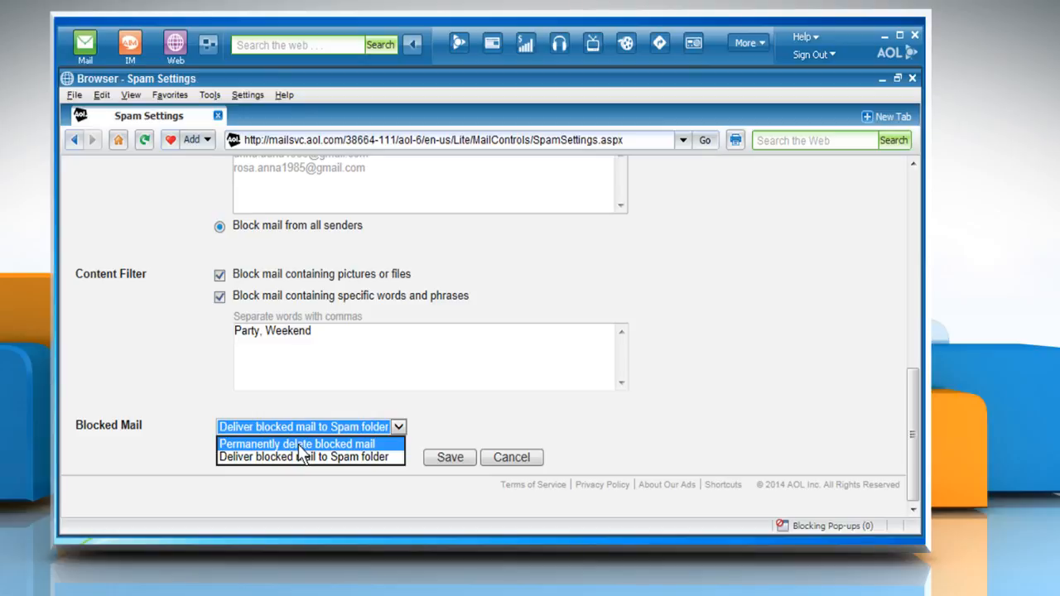
mouse_move(311, 456)
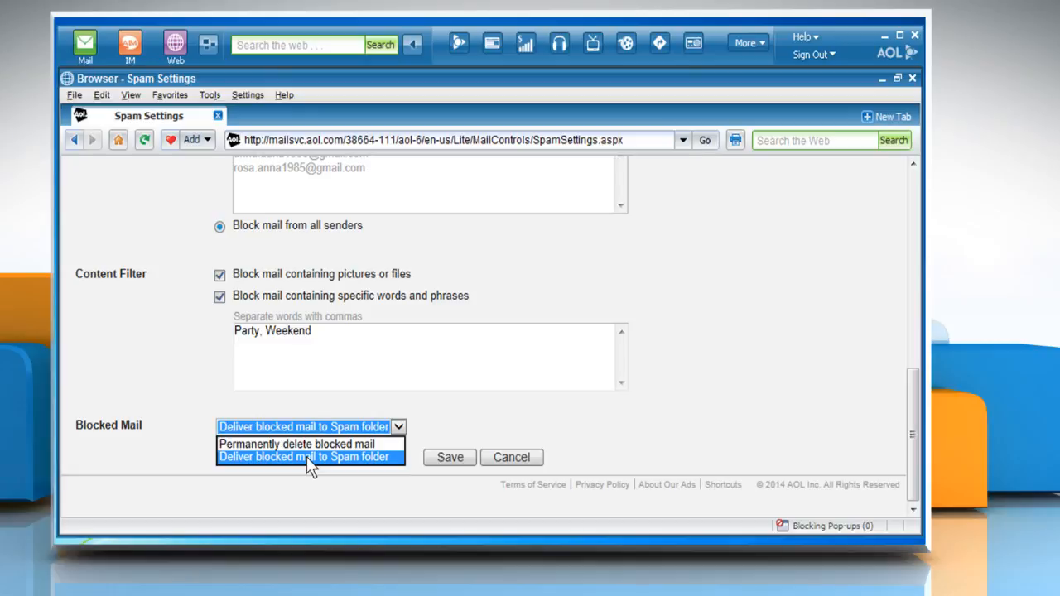
click(306, 456)
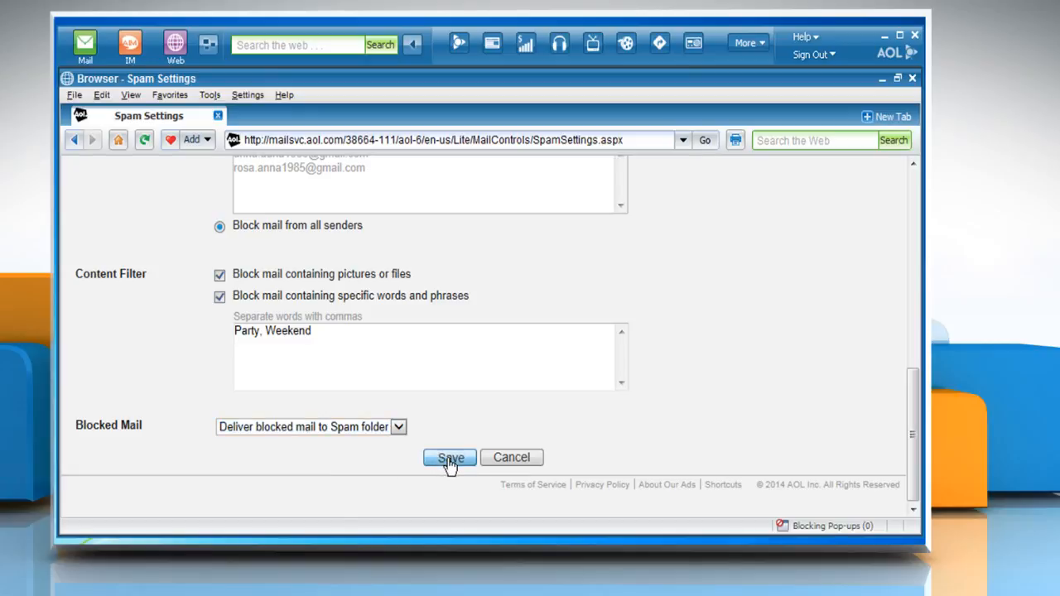
Save the spam settings and acknowledge the 'Your changes have been saved' notice.
click(450, 457)
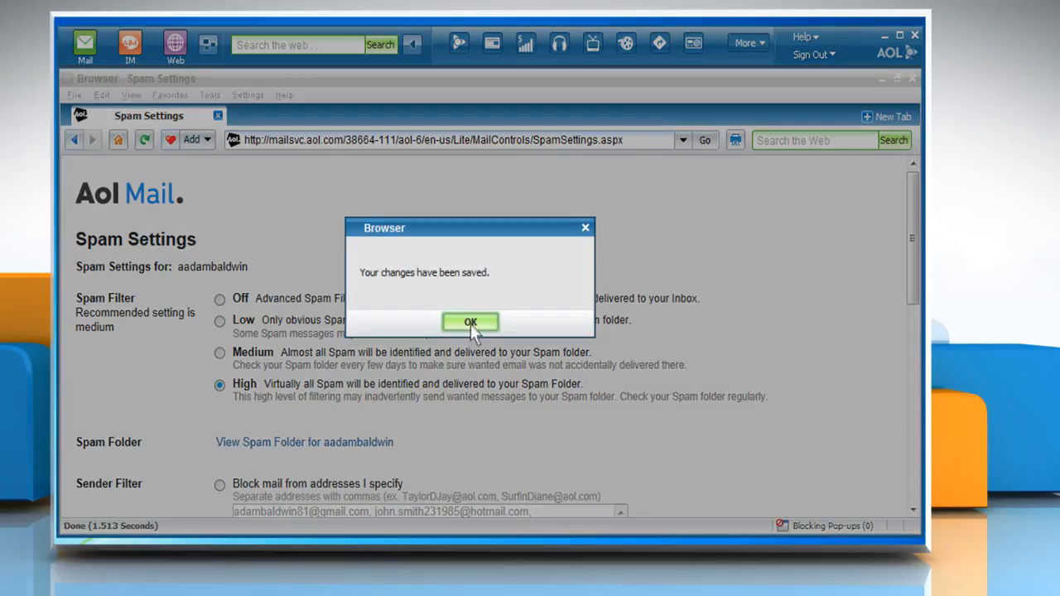
click(470, 322)
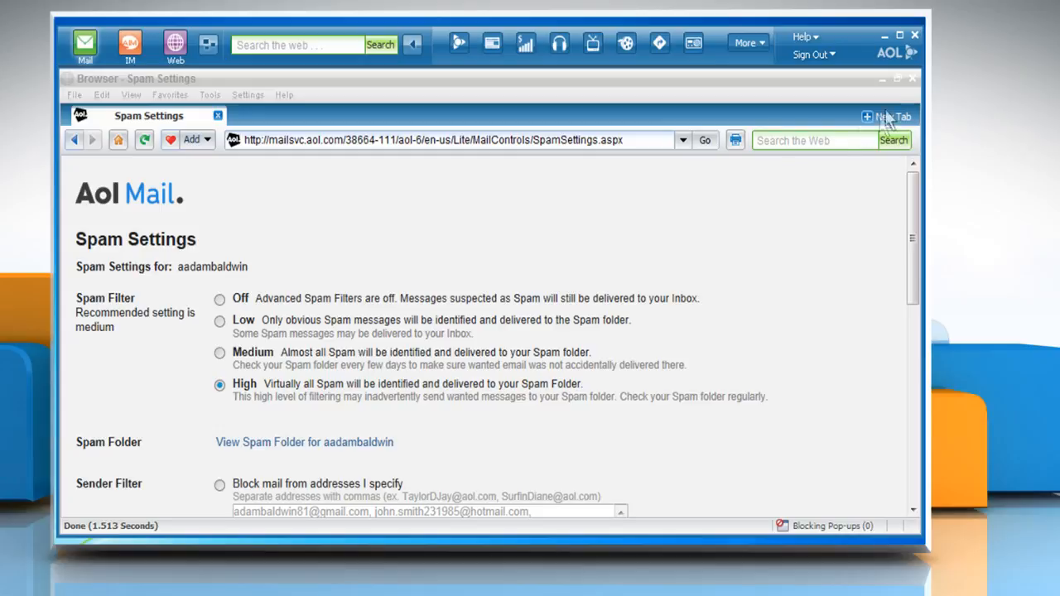